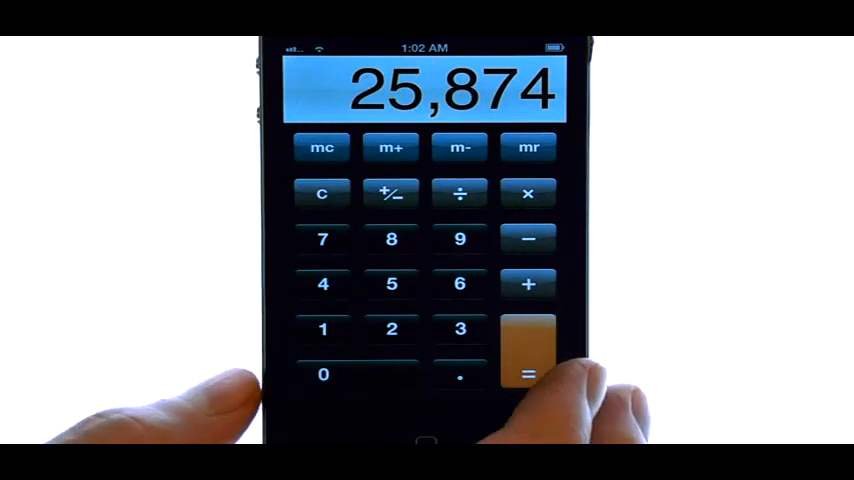
Step: Clear the 25,874 result and enter the calculation 75 × 55
left_click(322, 192)
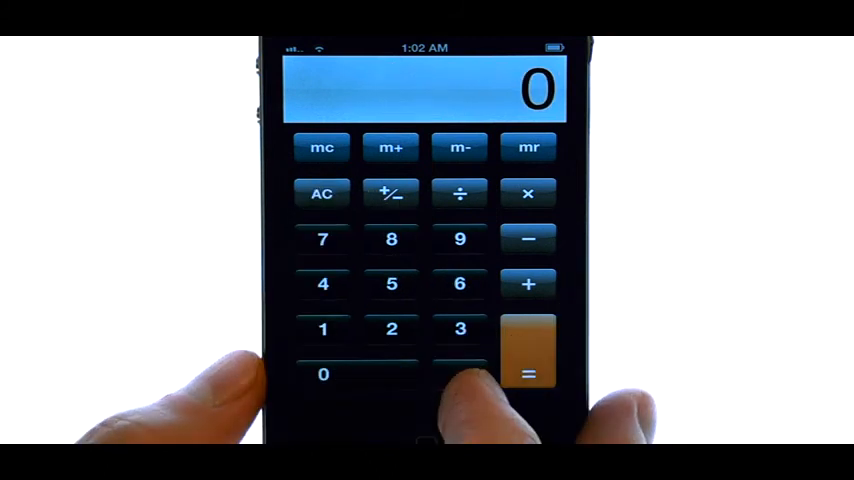
left_click(322, 238)
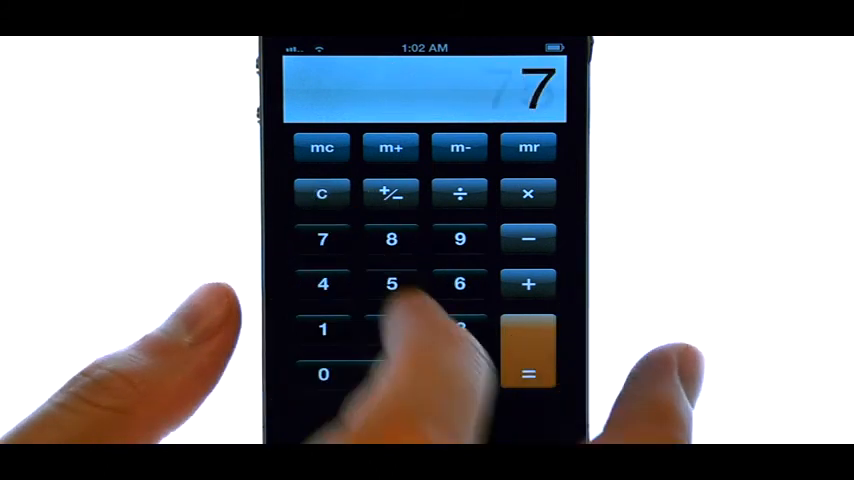
left_click(392, 284)
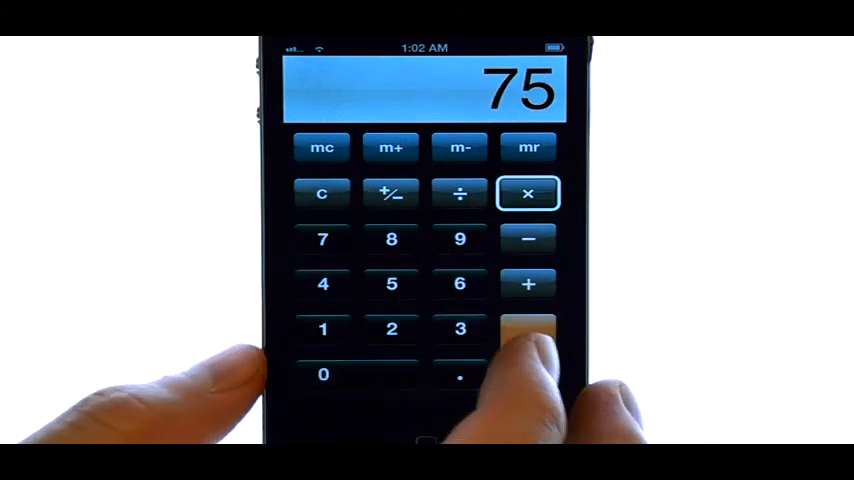
left_click(528, 328)
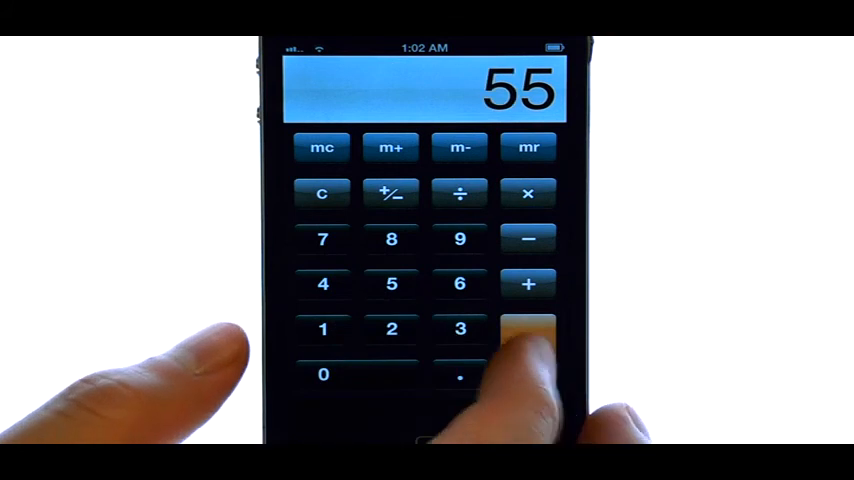
left_click(528, 374)
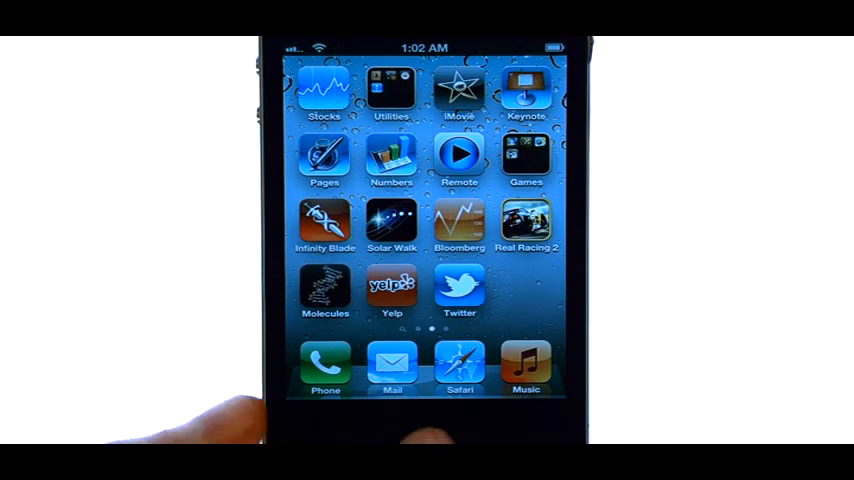
Step: Swipe back to the first home screen page of apps
scroll("right", 3)
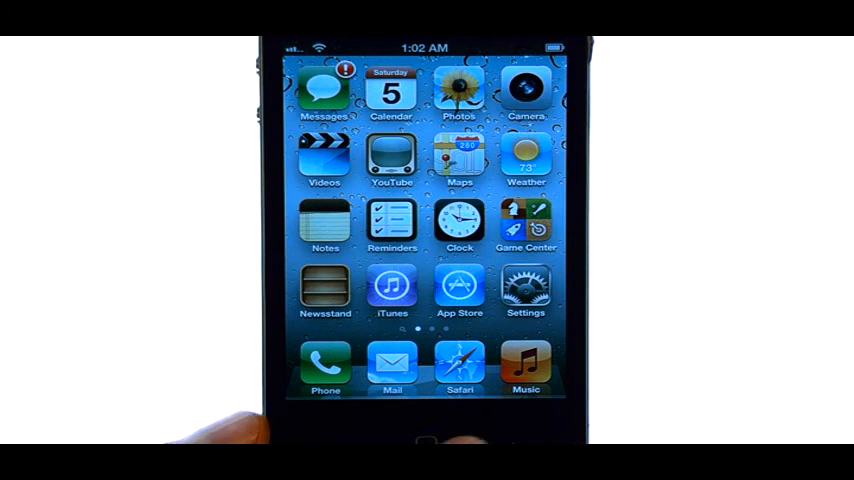